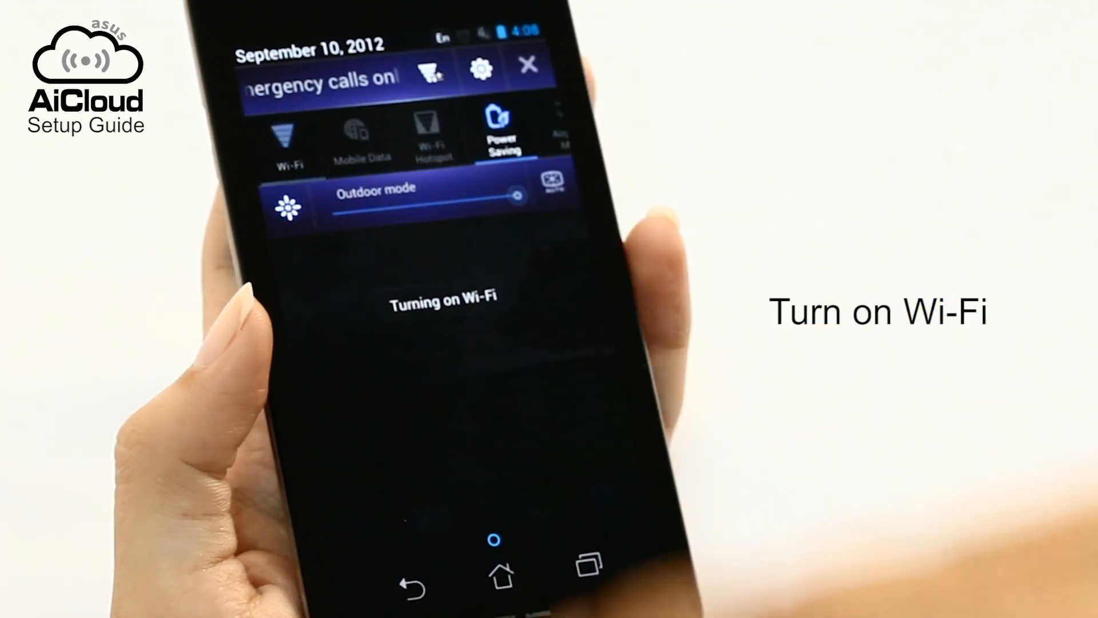
- Switch the phone's Wi-Fi on and join the ASUS-Aicloud network
left_click(286, 133)
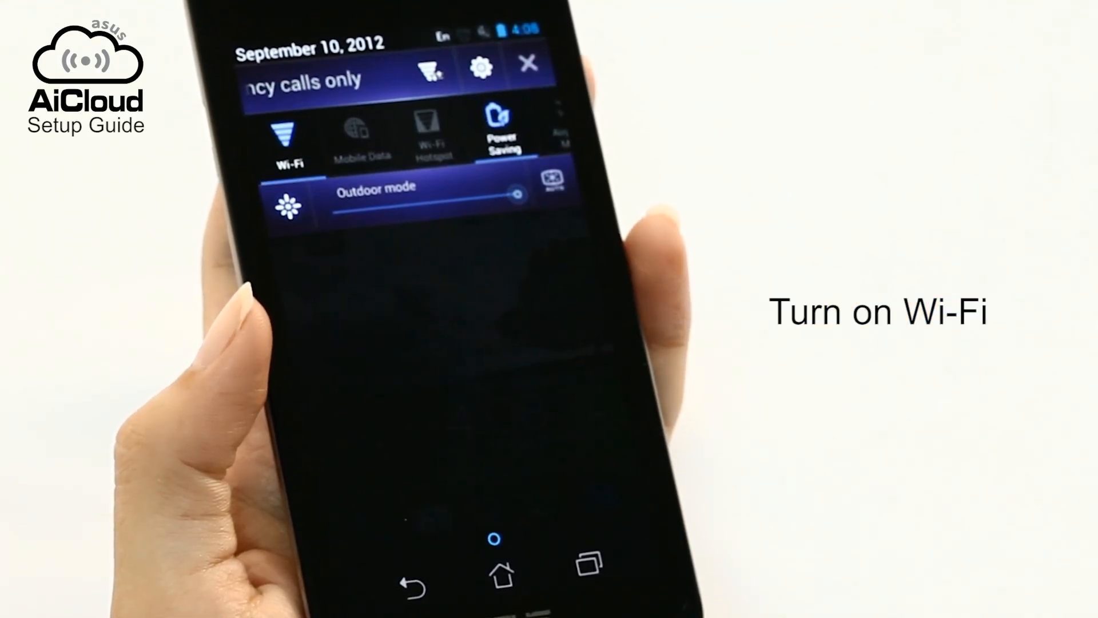
left_click(283, 134)
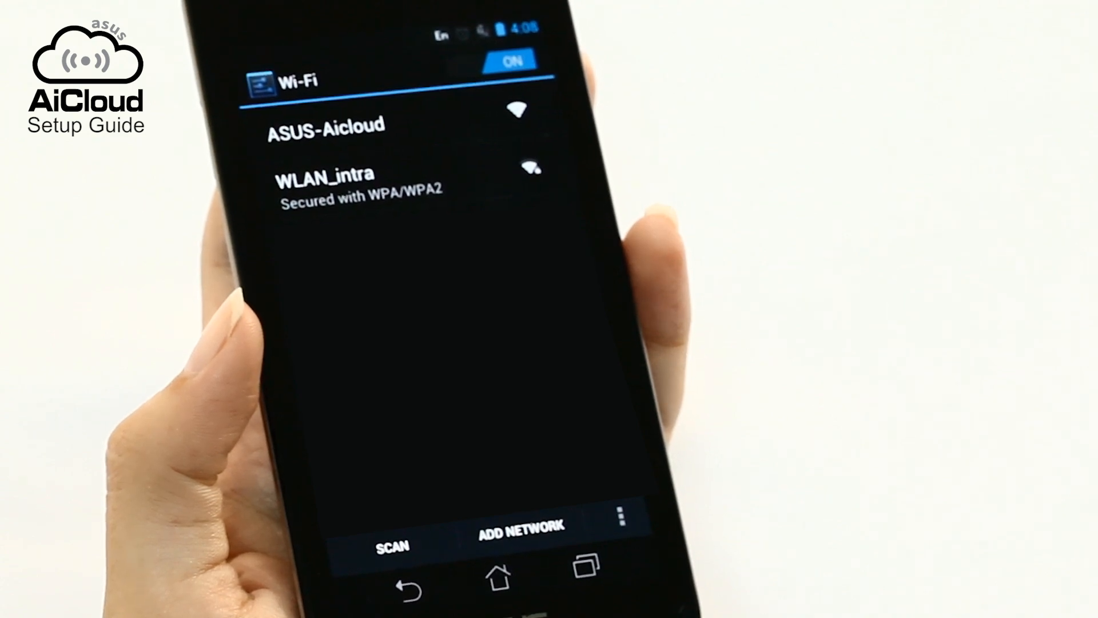
left_click(325, 124)
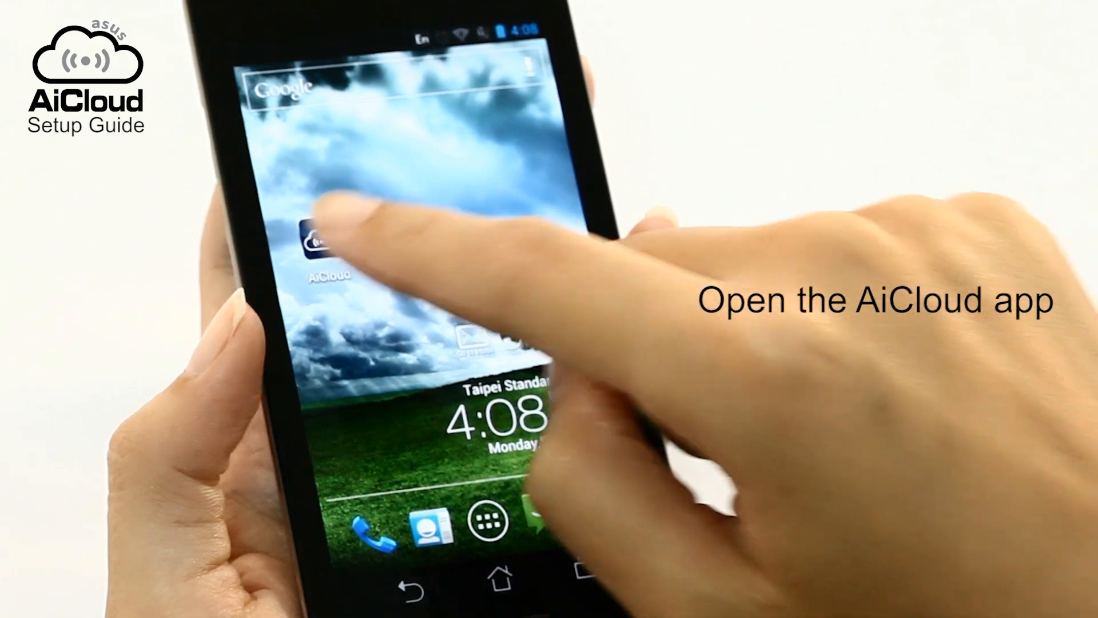
- Launch AiCloud, agree to the Term of use and enter 'admin' as the router login name
left_click(328, 242)
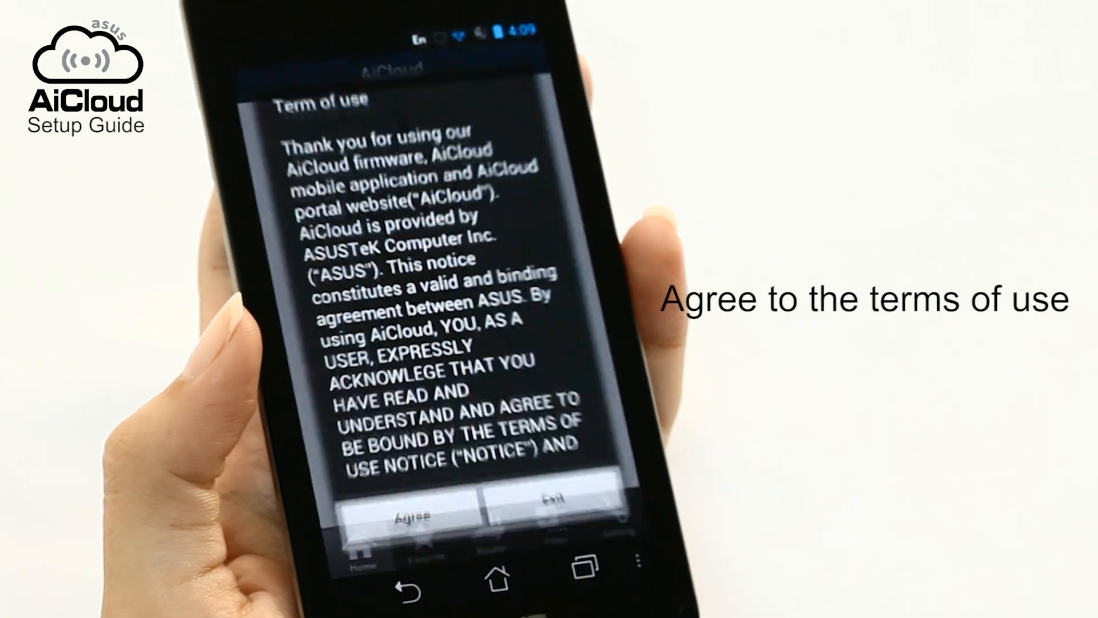
left_click(412, 514)
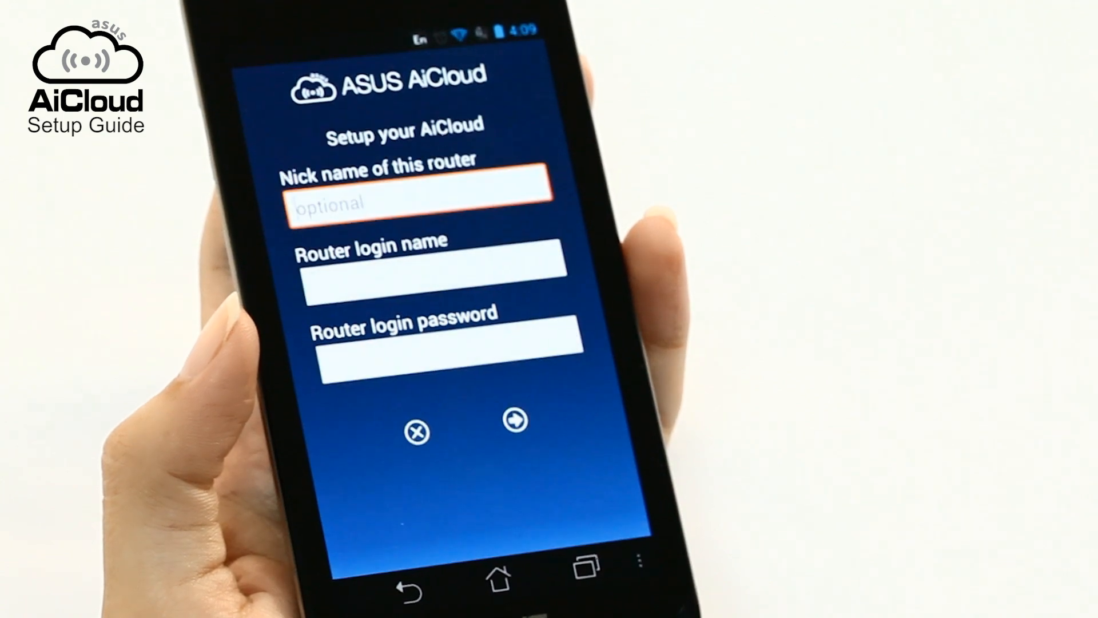
left_click(432, 273)
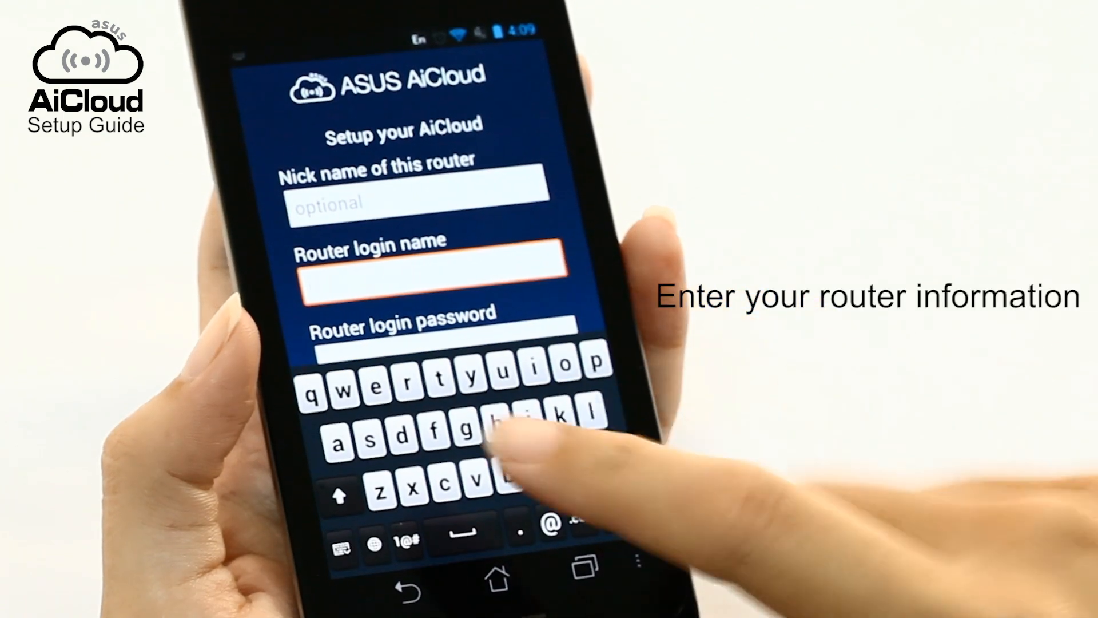
type("admin")
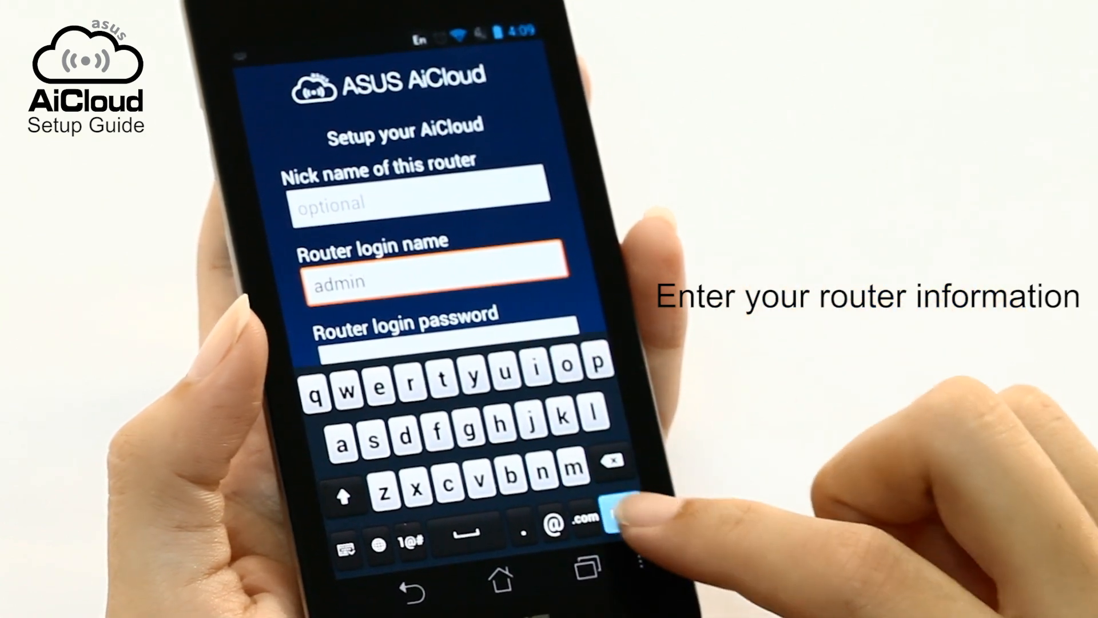
type("d")
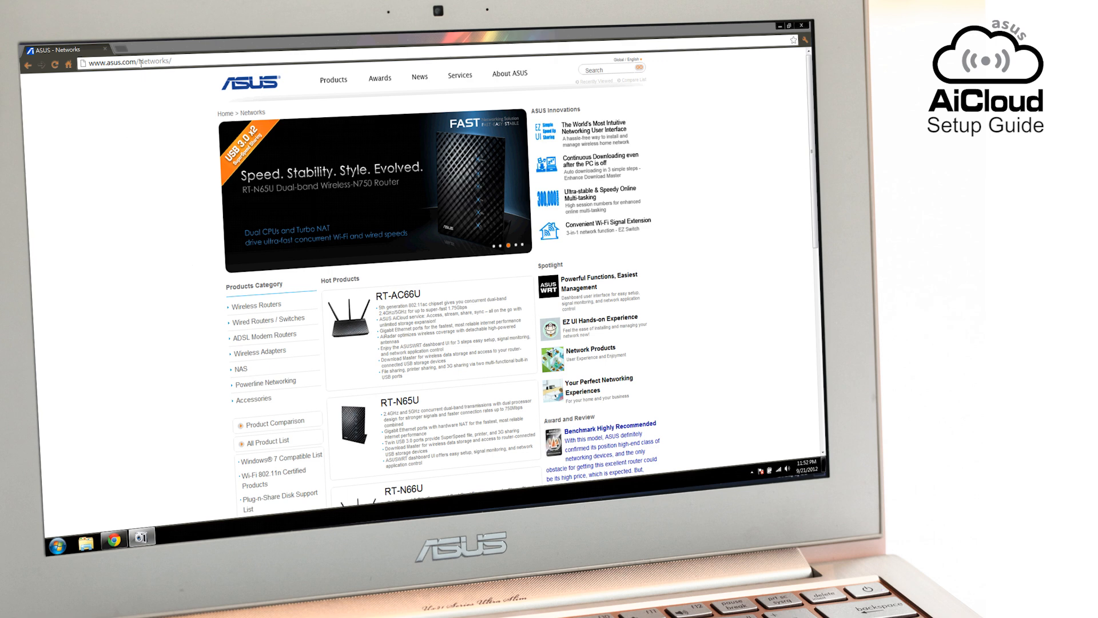
- Log in to asusnetwork.net as admin to reach the RT-N66U Network Map dashboard
left_click(126, 61)
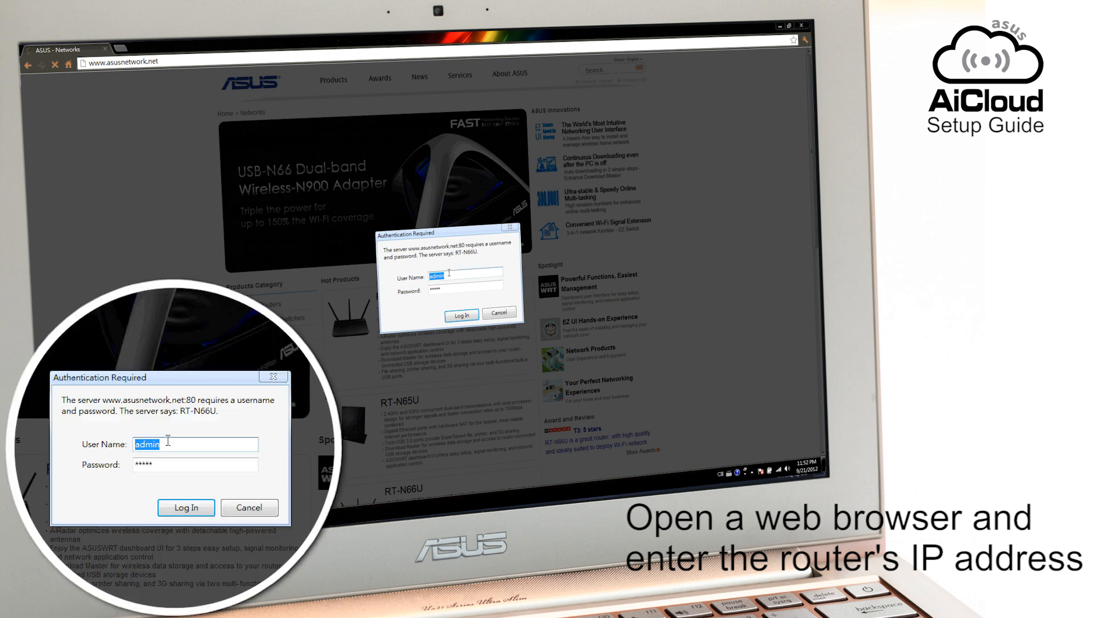
type("ad")
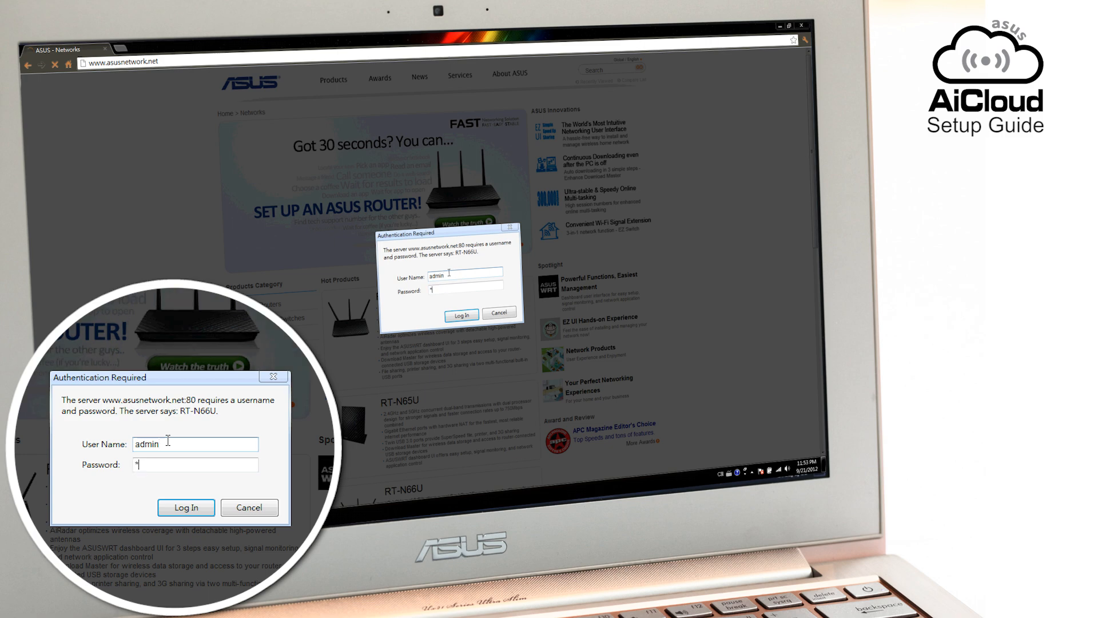
type("password")
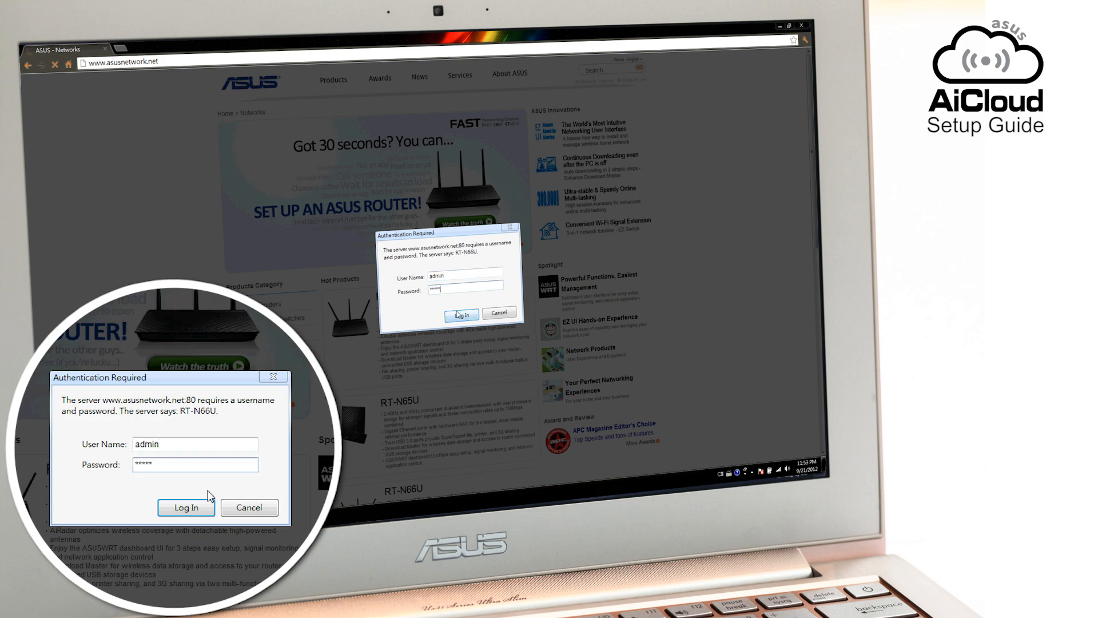
left_click(460, 315)
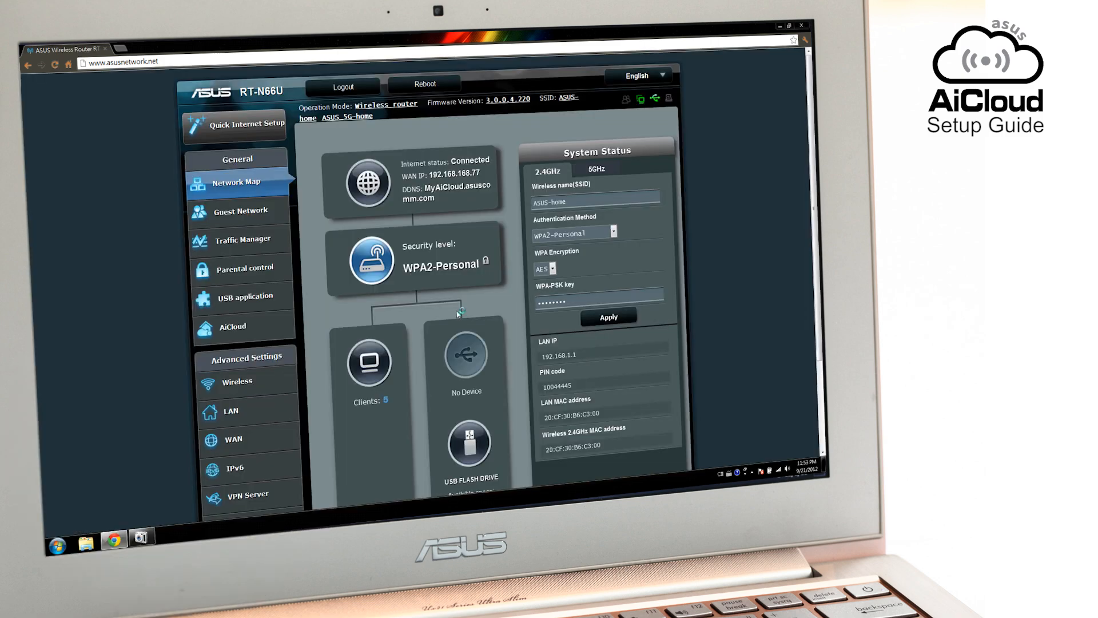
scroll("down", 3)
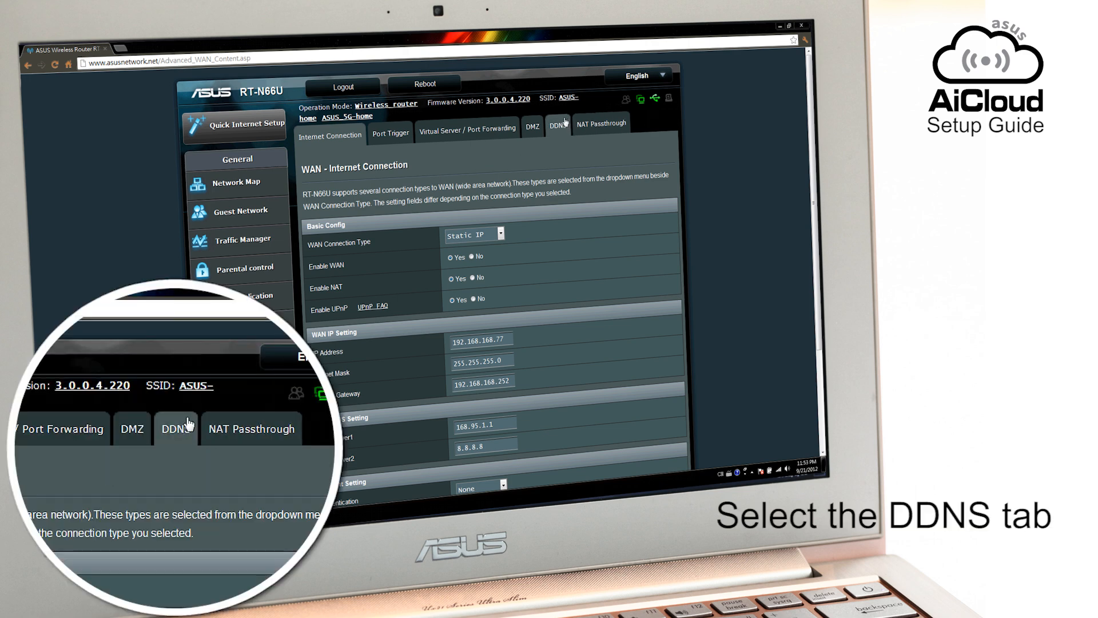
left_click(558, 126)
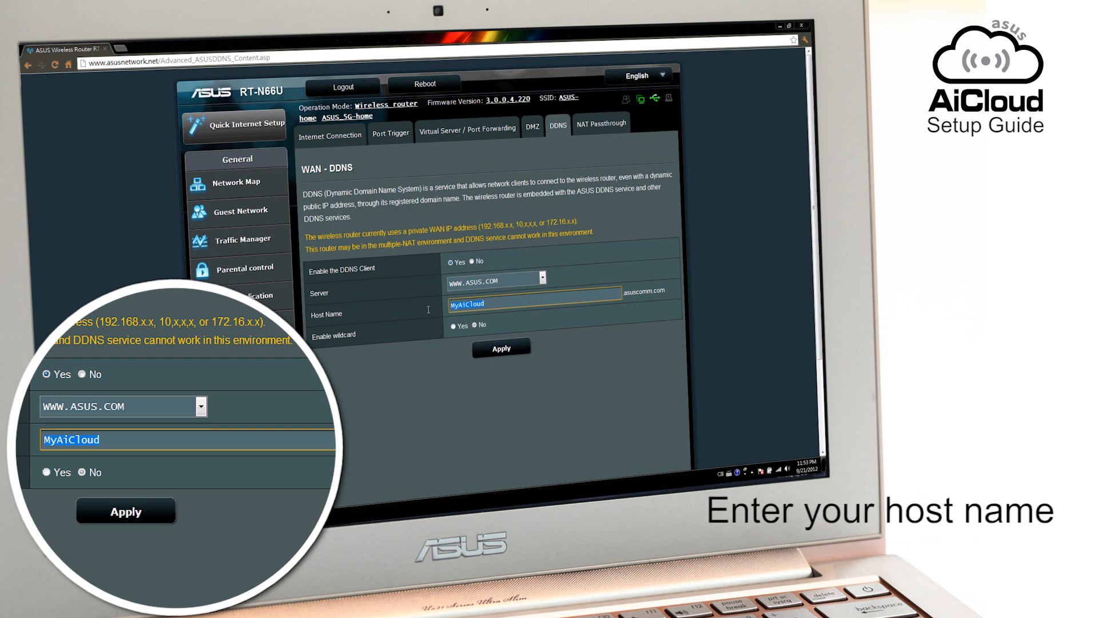
type("My")
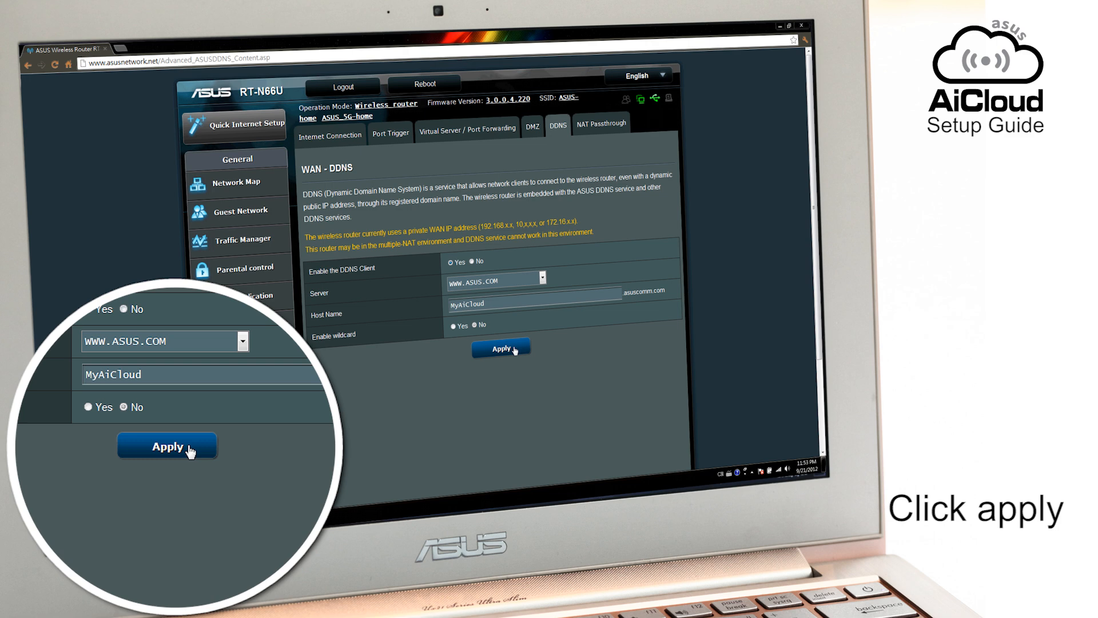
left_click(501, 348)
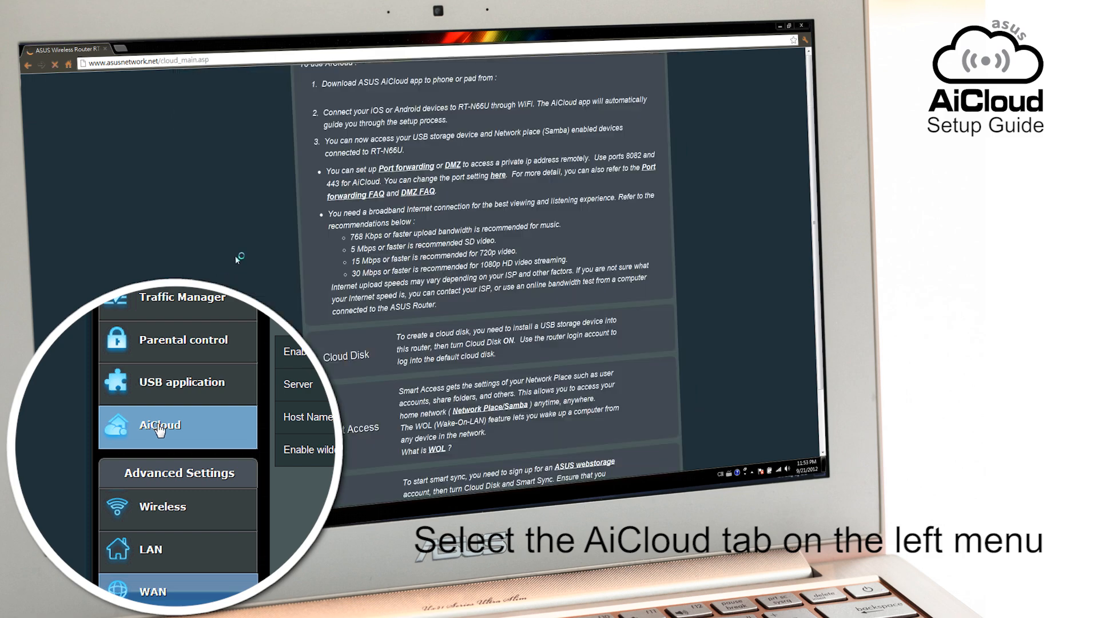
- On the AiCloud page, switch Cloud Disk ON and accept its Term of use
left_click(160, 425)
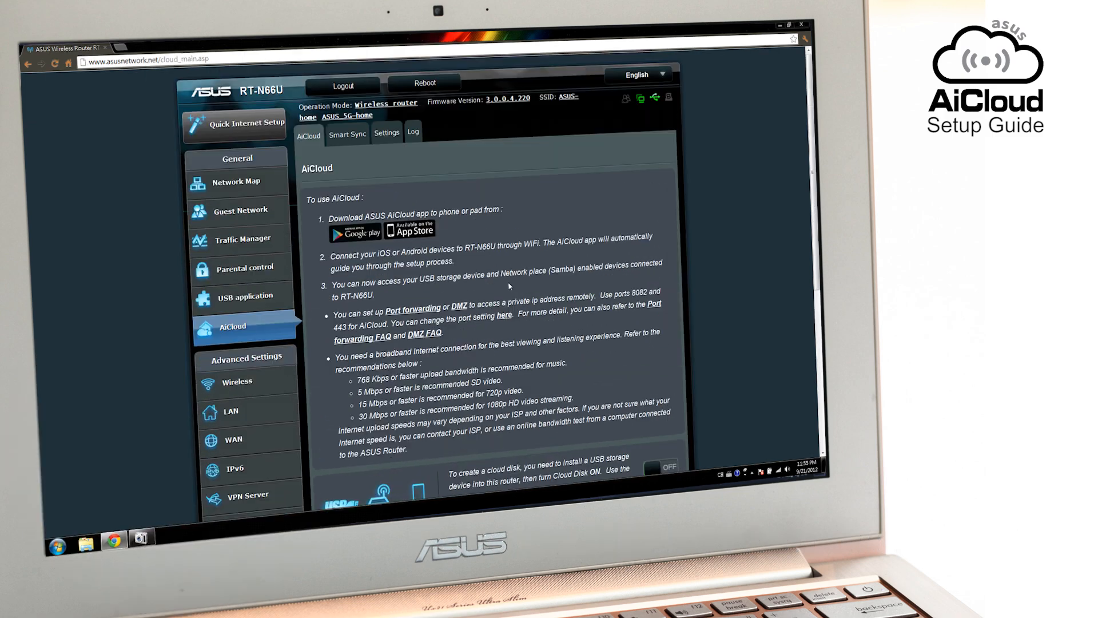
scroll("down", 3)
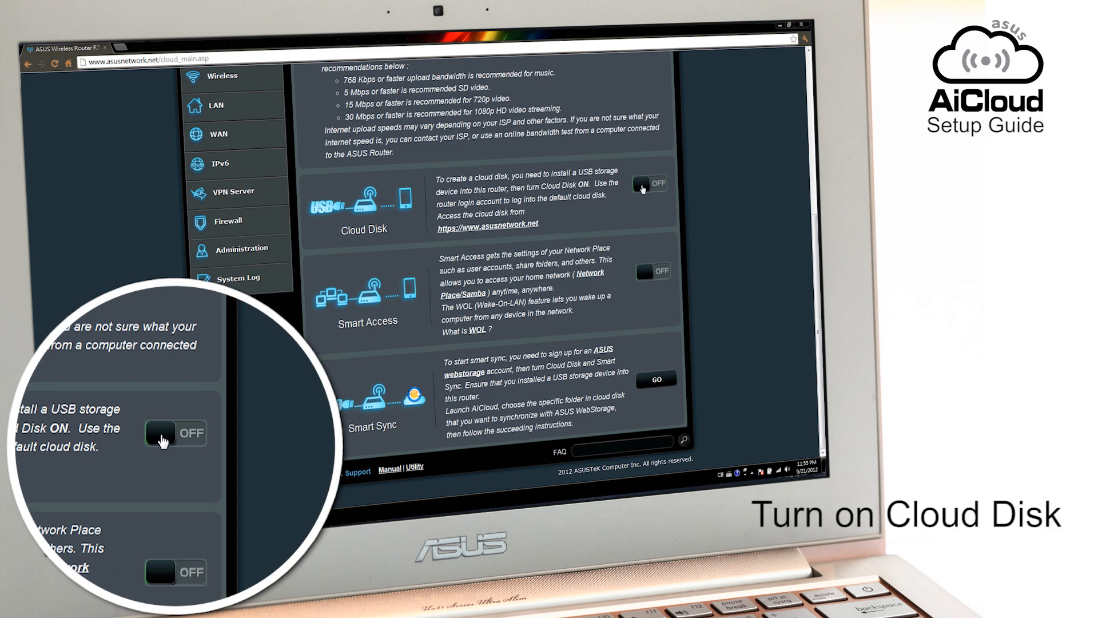
left_click(649, 183)
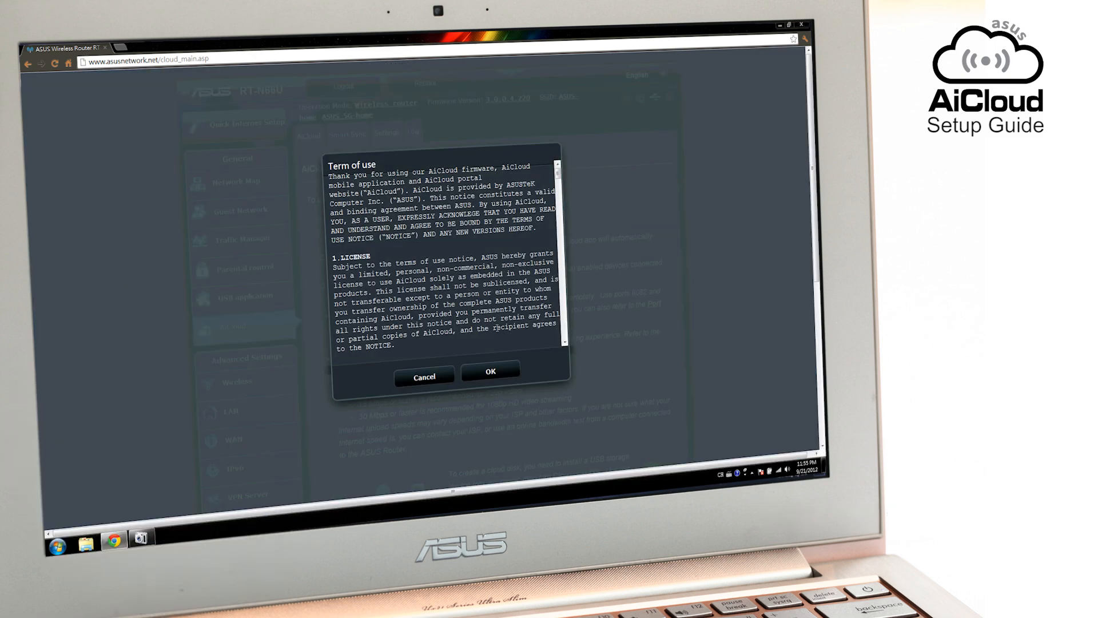
left_click(491, 372)
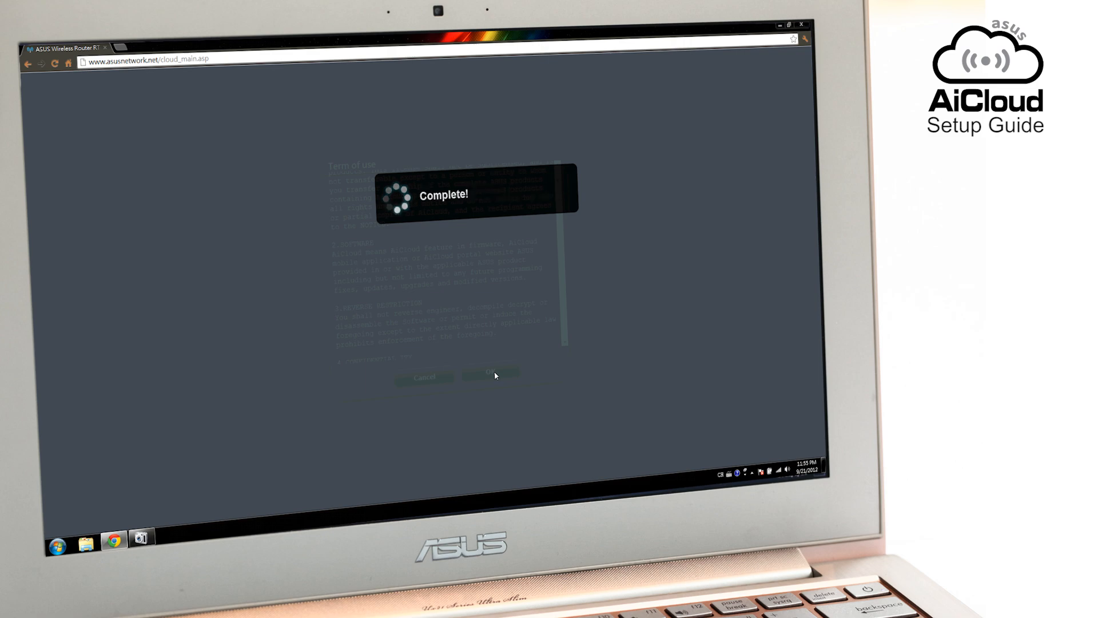
left_click(490, 376)
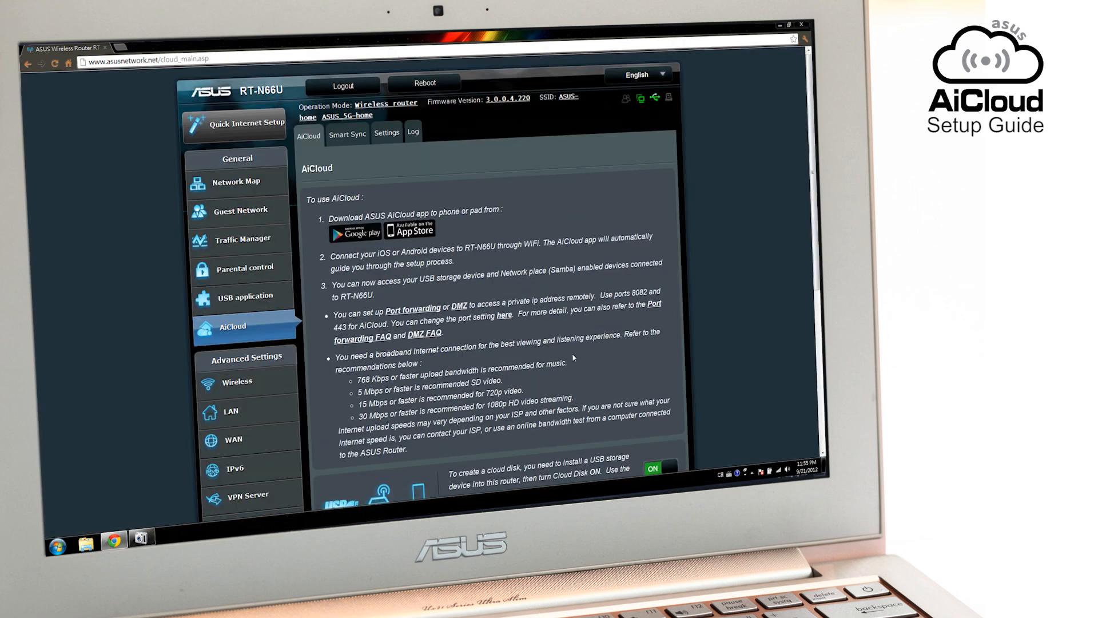
- Switch Smart Access ON for AiCloud
scroll("down", 3)
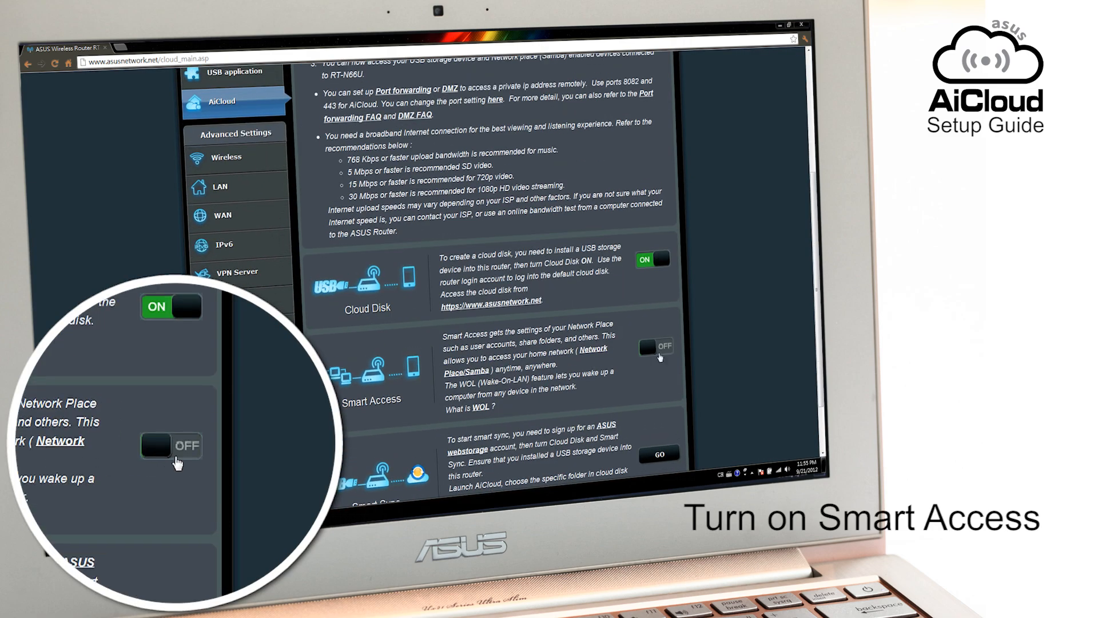
left_click(655, 347)
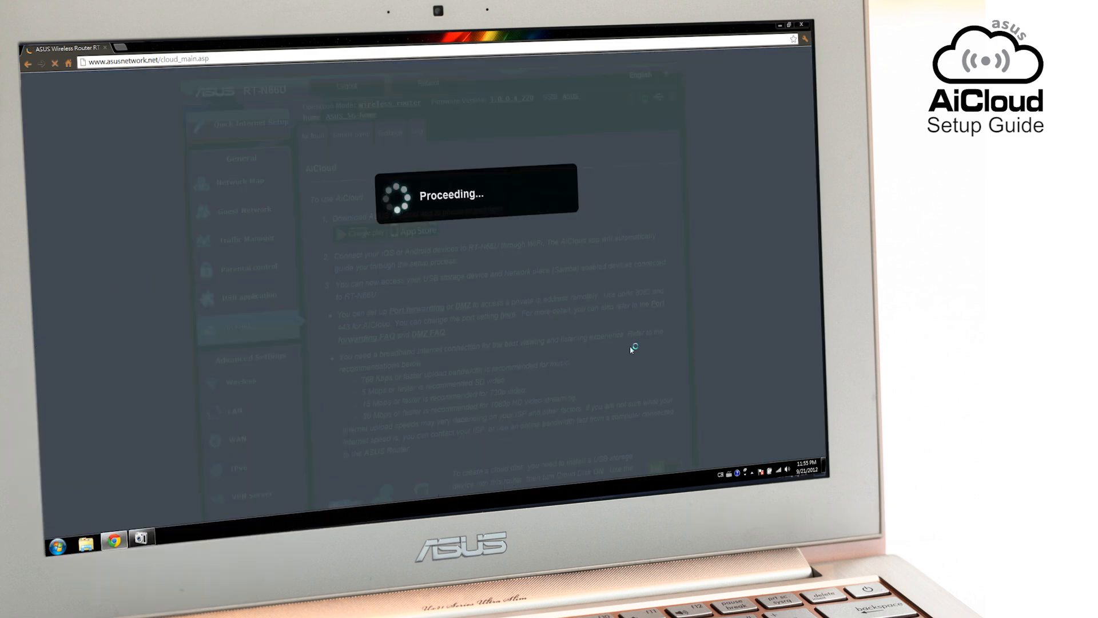